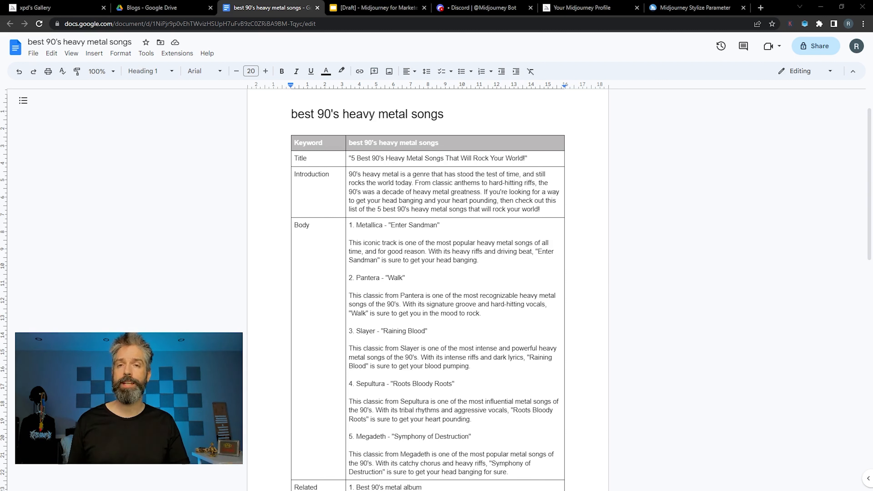
Switch from the Google Docs metal blog post to the Midjourney Bot conversation in Discord.
click(476, 7)
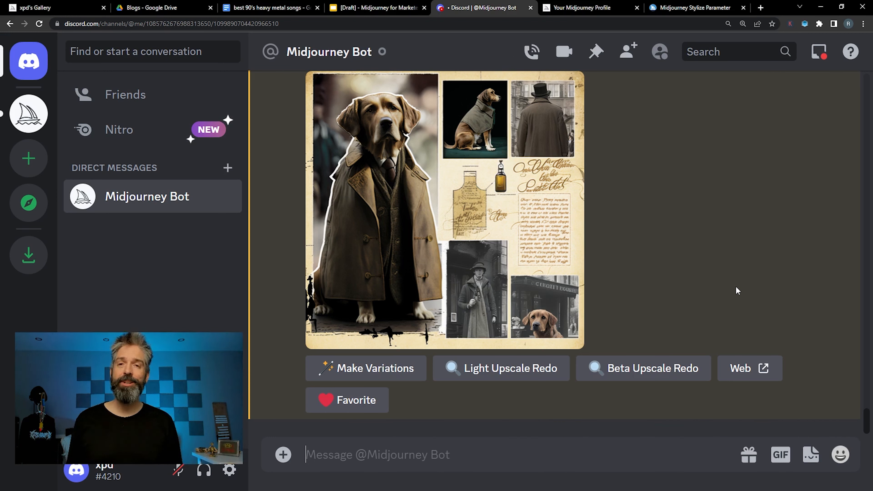
Submit an /imagine prompt for a blog header background of a stadium crowd with --aspect 16:9.
text(/imagine prompt)
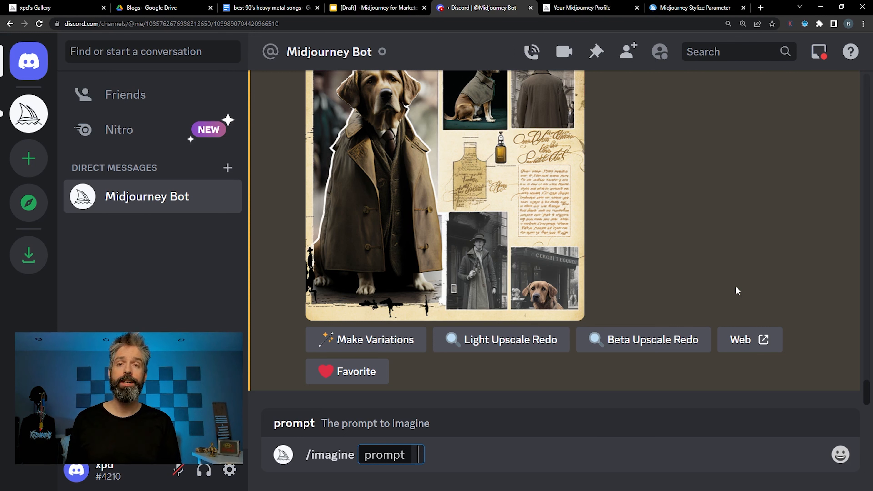
text(a blog header background showing a stadium crowd from the stage, low light, blurred faces)
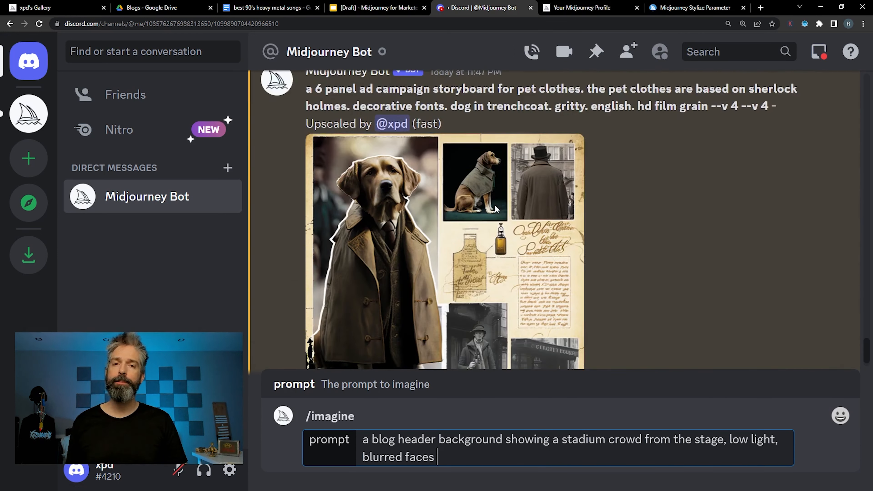
scroll(down, 3)
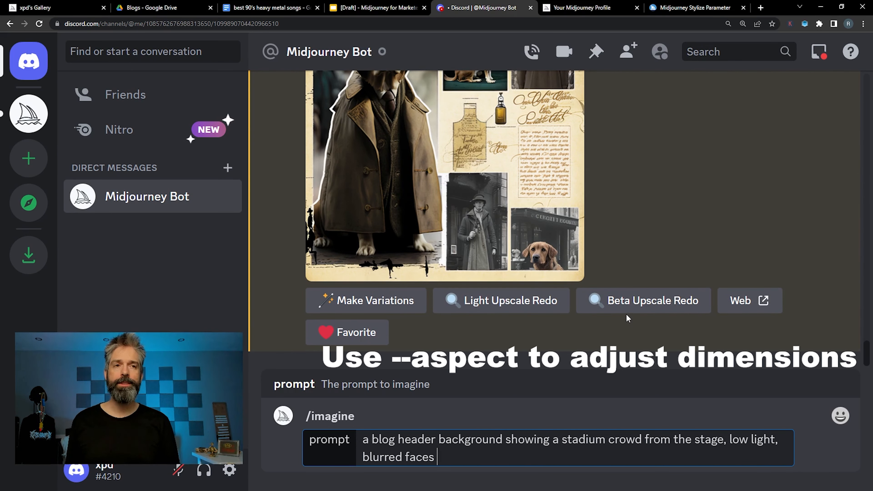
text(--)
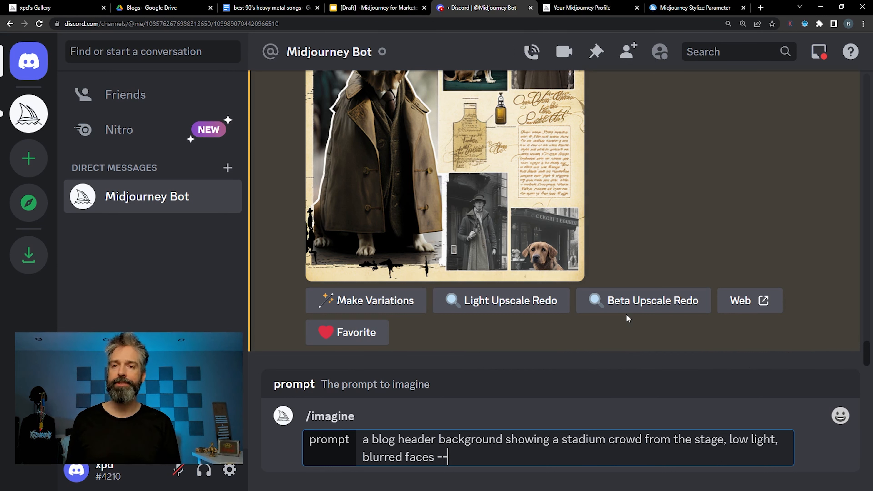
text(as)
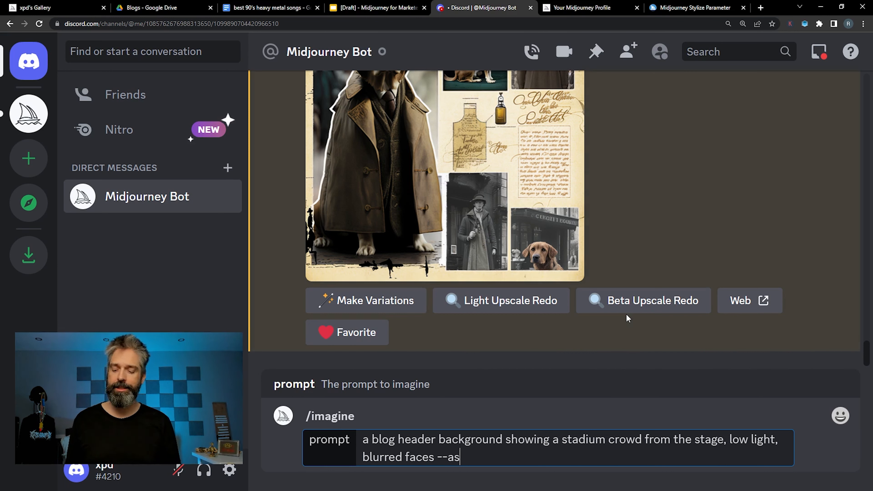
text(pect 1)
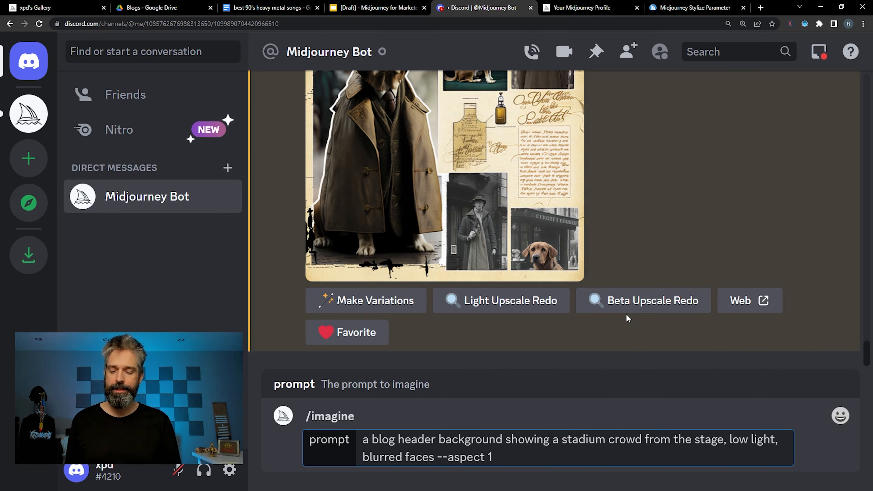
text(6:9)
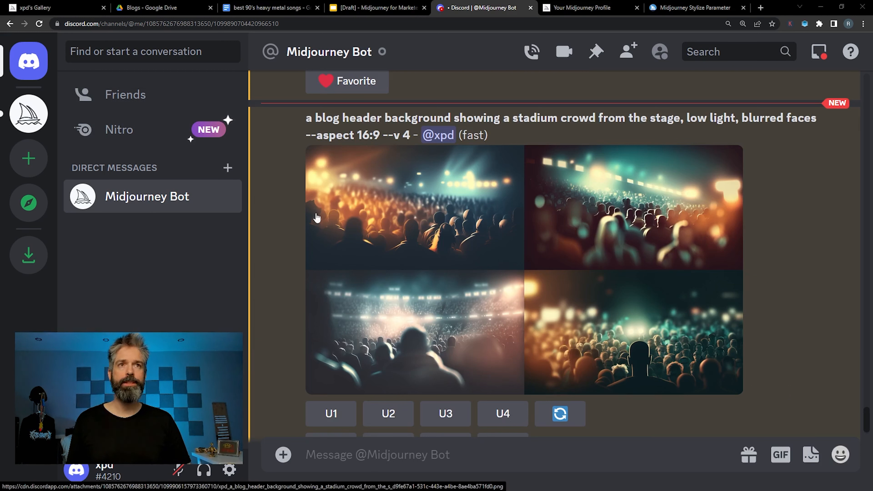
mouse_move(426, 165)
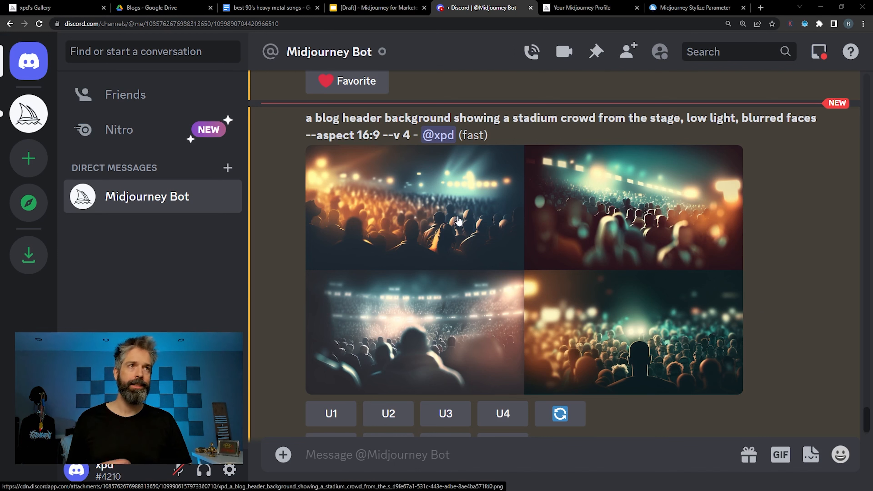
mouse_move(464, 278)
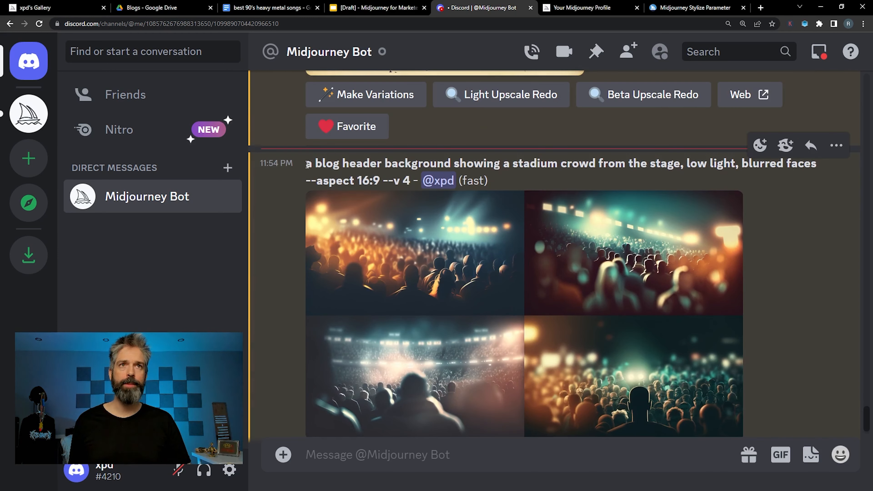
Review the crowd grid and rerun the prompt with 'at metal show' added.
drag(306, 163, 407, 181)
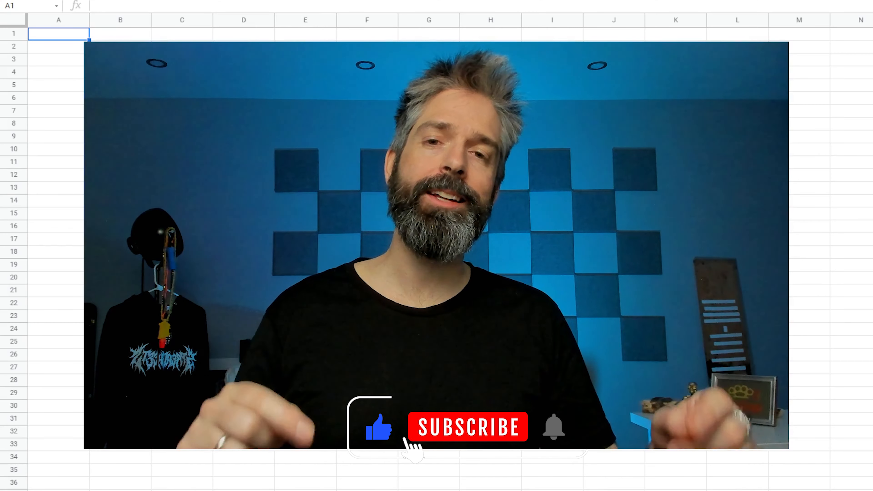
click(470, 427)
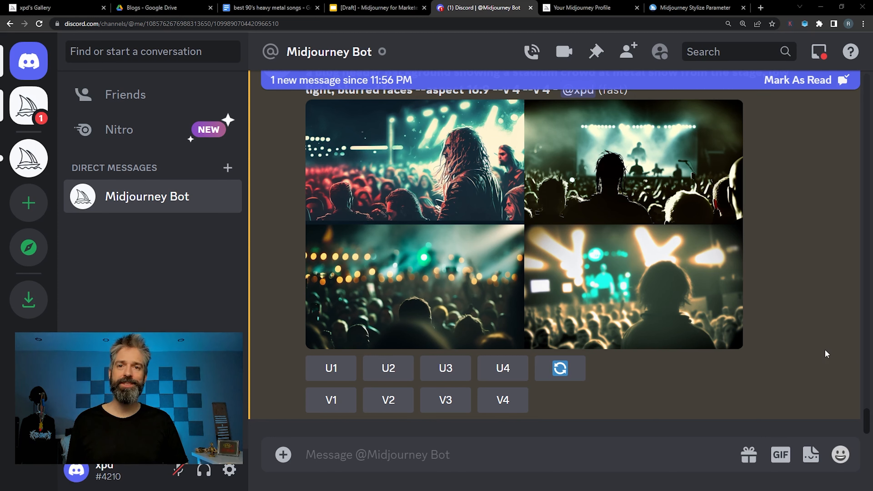
mouse_move(660, 172)
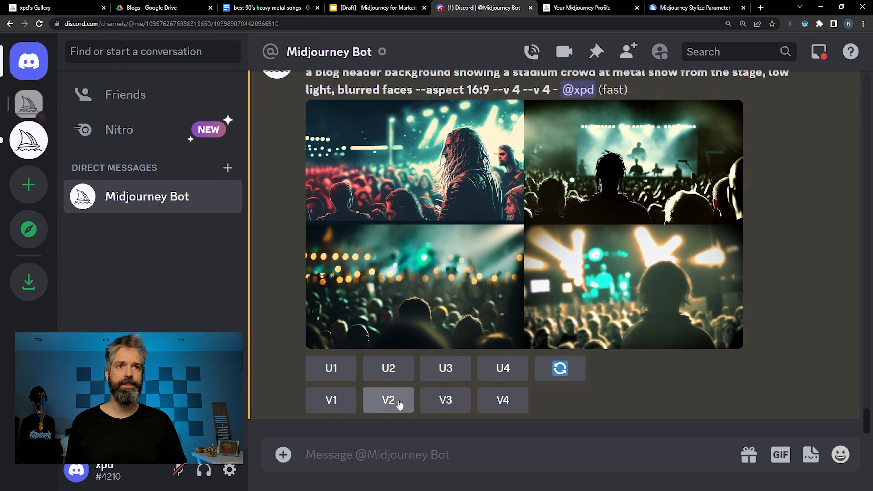
Vary the second crowd image (V2), then upscale the first variation (U1) as the header.
click(388, 399)
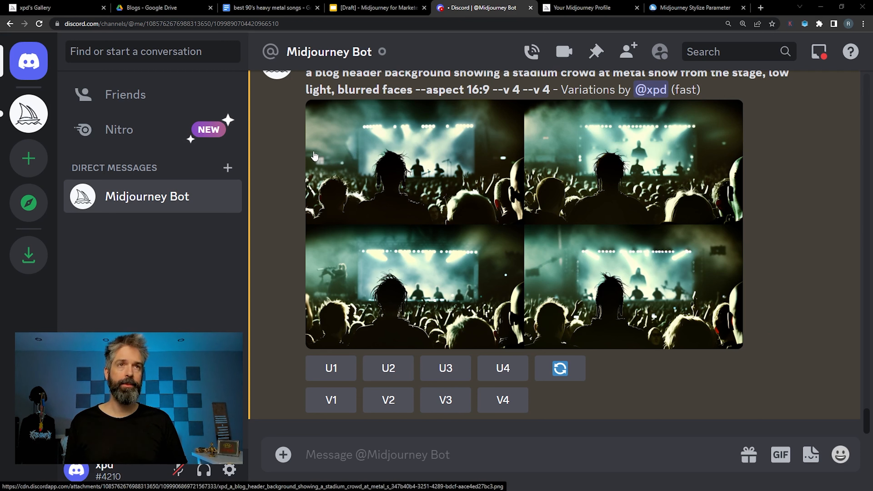
mouse_move(478, 161)
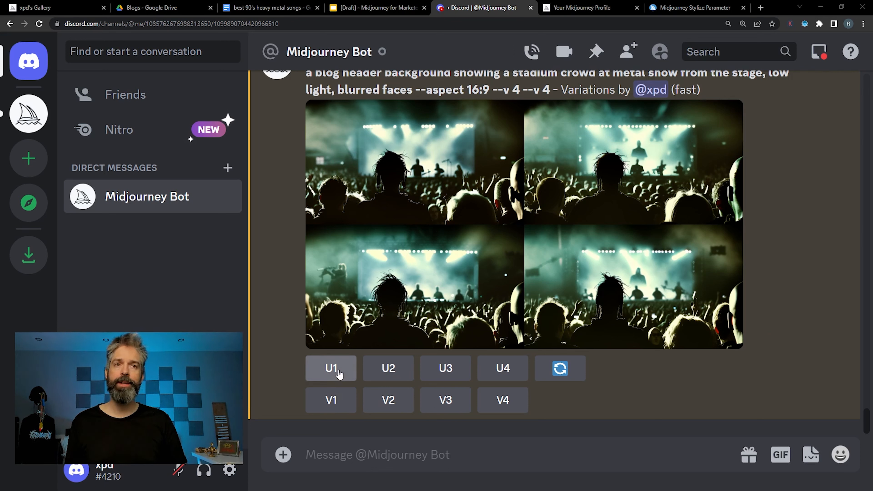
click(330, 368)
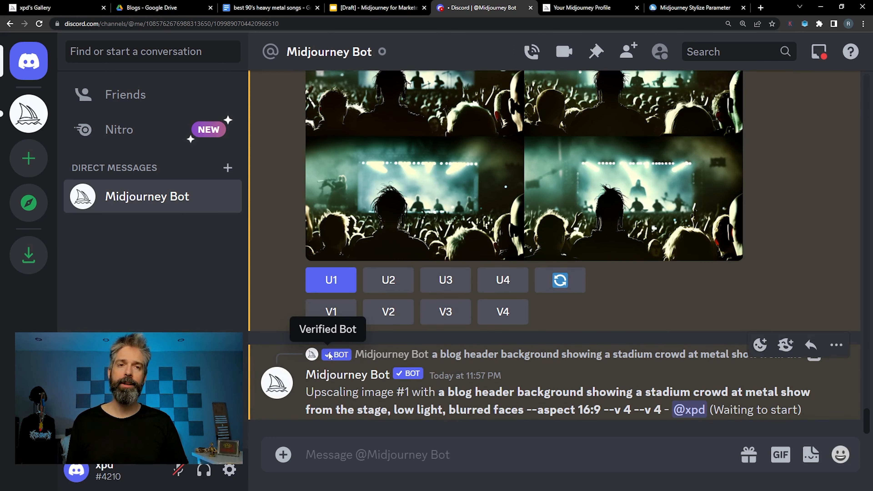
click(267, 8)
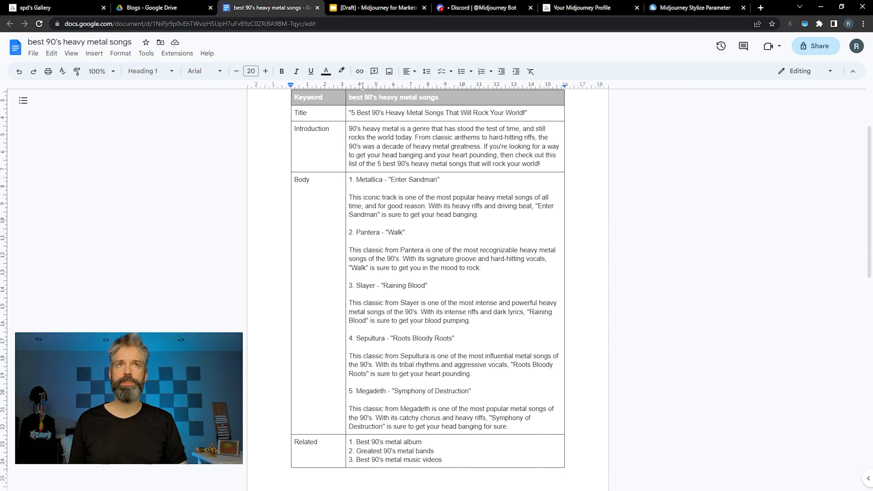
mouse_move(376, 8)
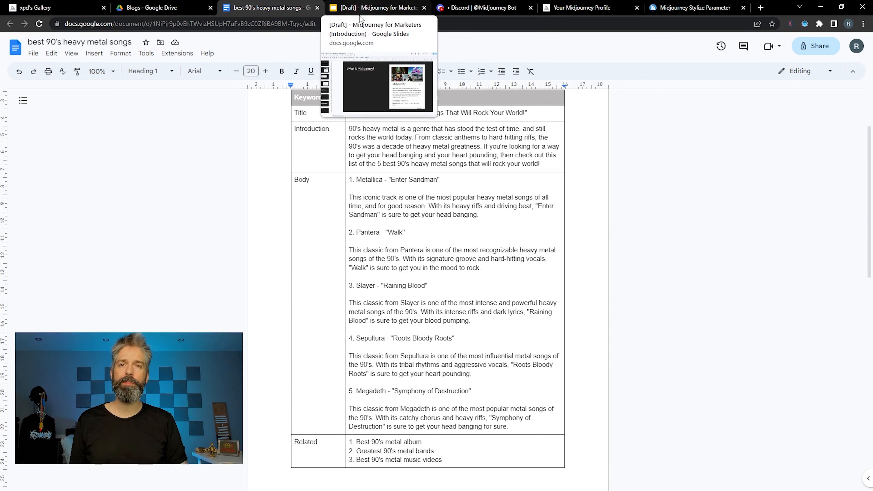
click(481, 7)
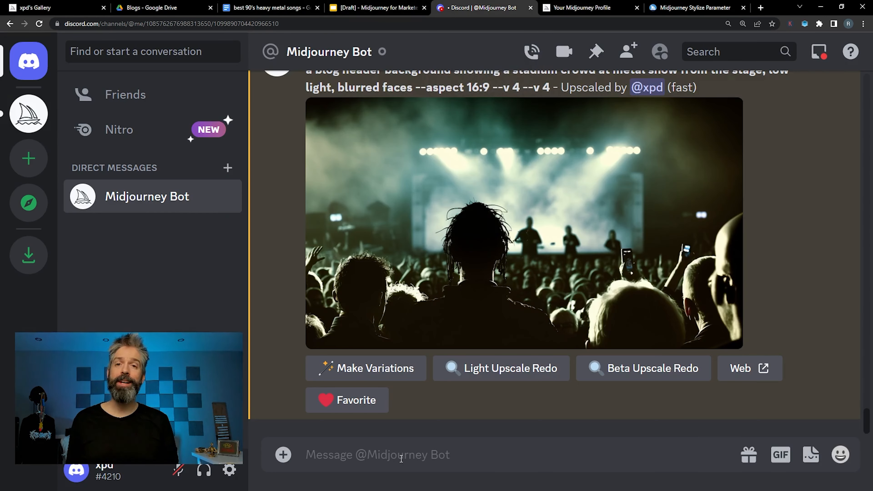
text(/)
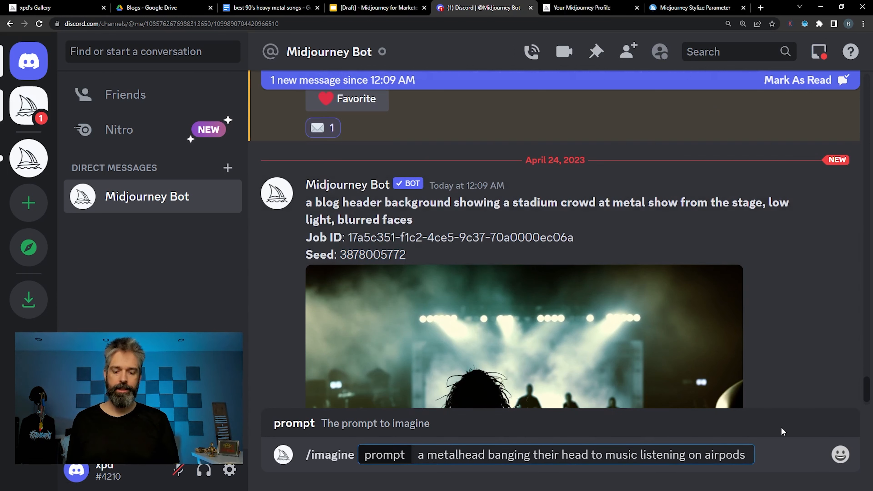
text(--seed 3878005772)
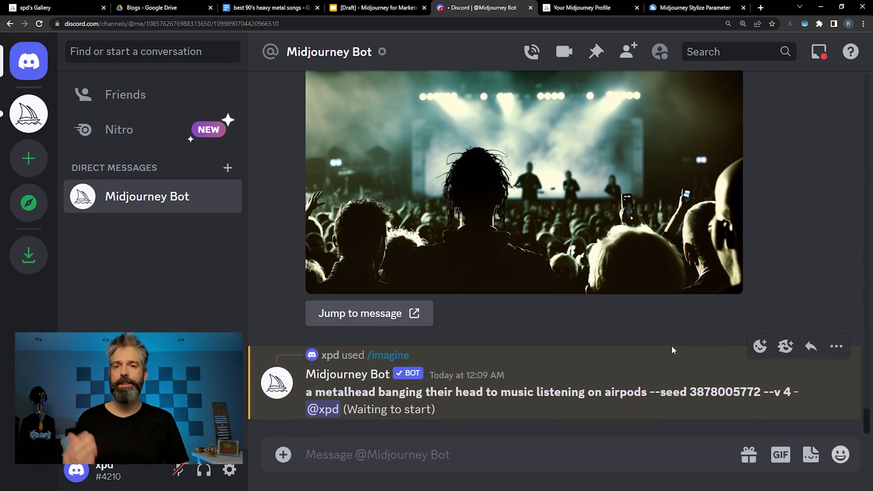
mouse_move(529, 220)
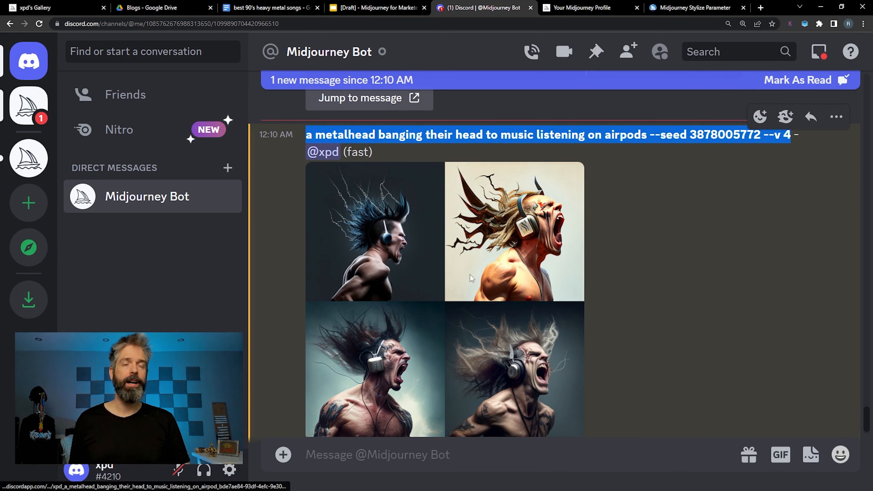
Add --aspect 16:9 to the no-yelling metalhead prompt and submit it.
scroll(down, 3)
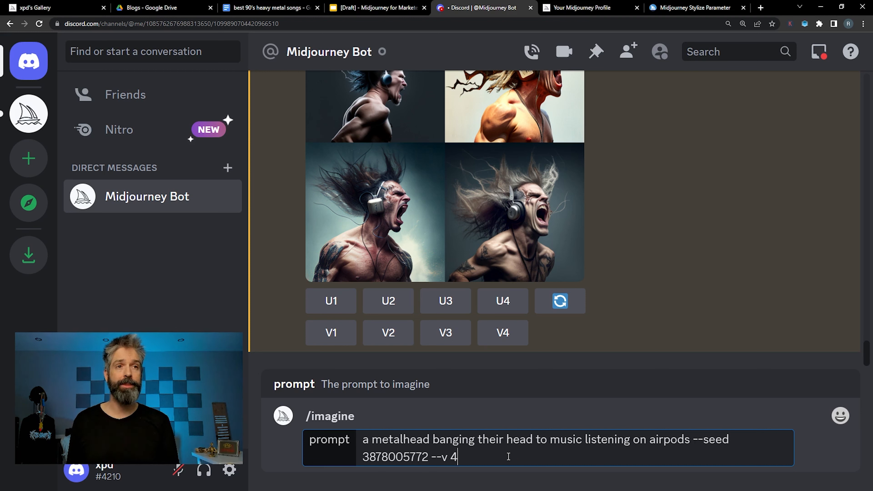
text(--aspect 1)
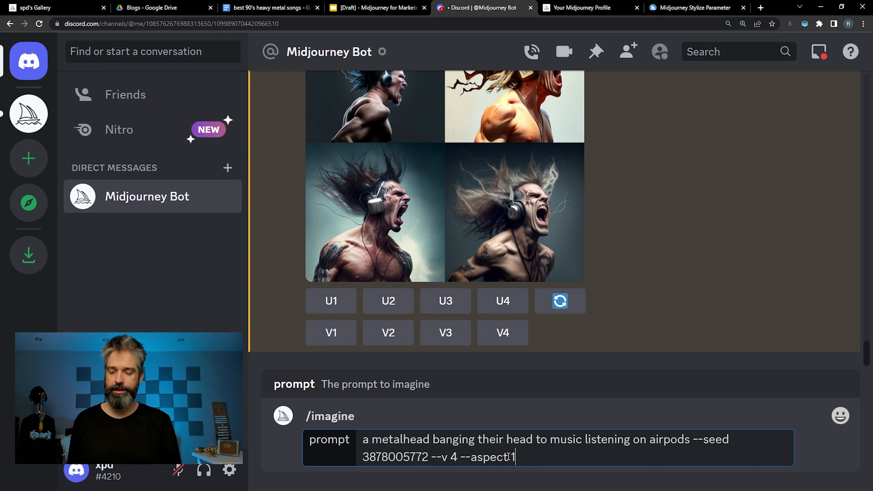
text(6:9)
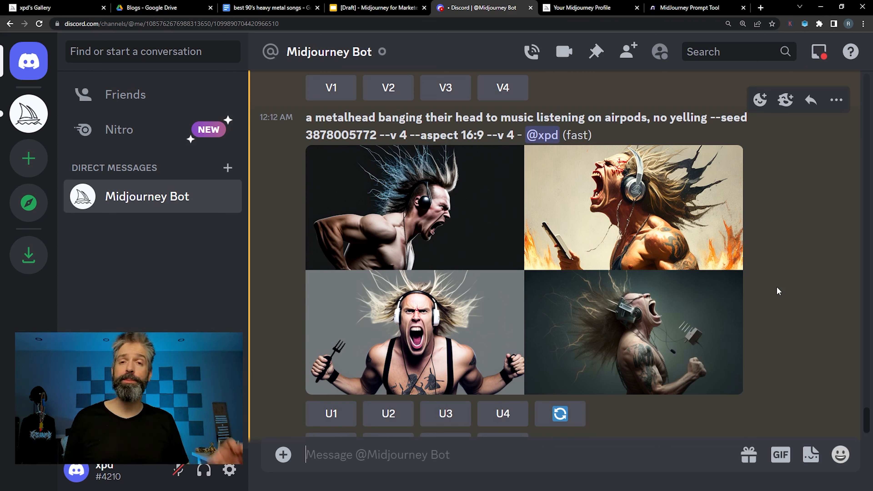
mouse_move(735, 315)
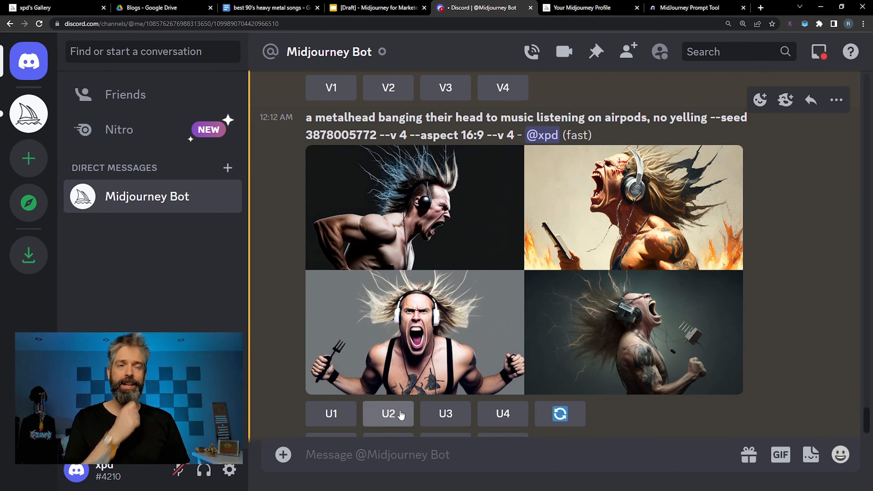
scroll(down, 3)
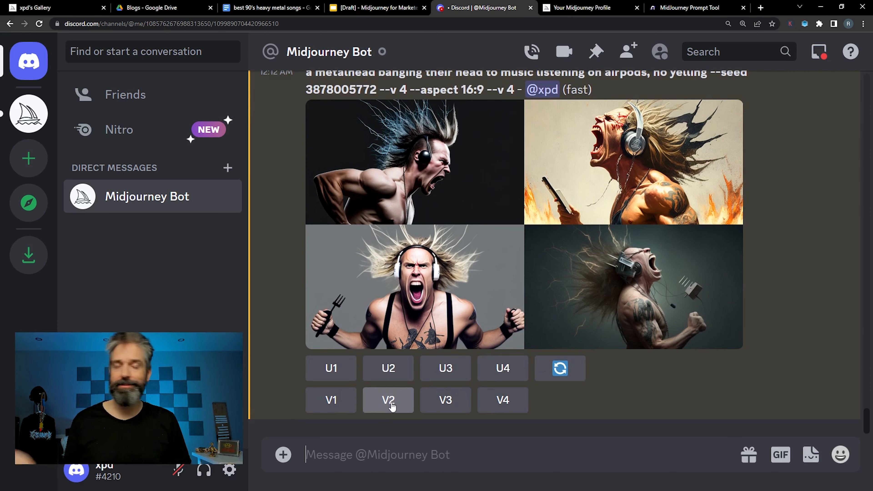
Request variations (V2) of the second metalhead image, glancing at the prompt helper page.
click(388, 400)
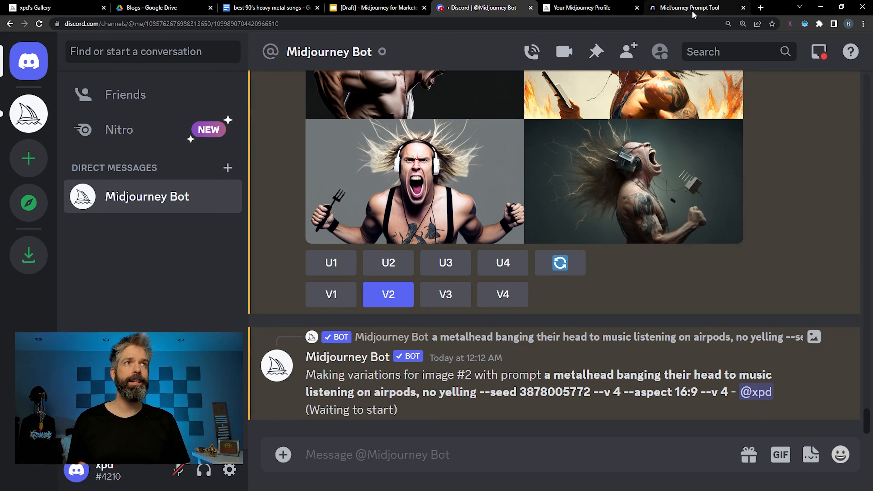
click(696, 8)
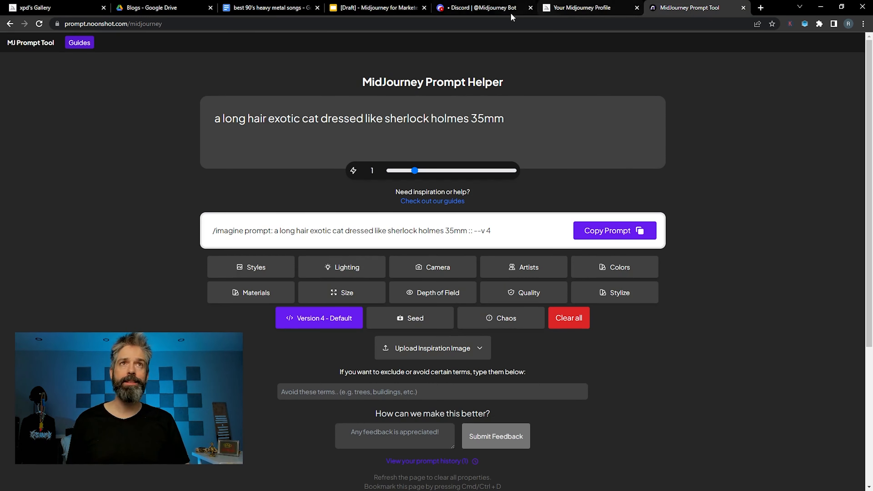
click(477, 8)
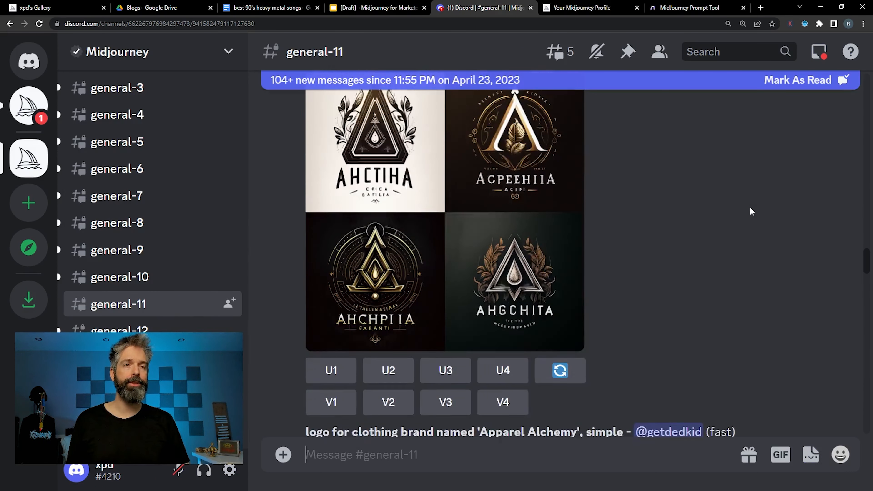
Scroll through the general channels reading other users' prompts, such as the Mars living room.
scroll(down, 3)
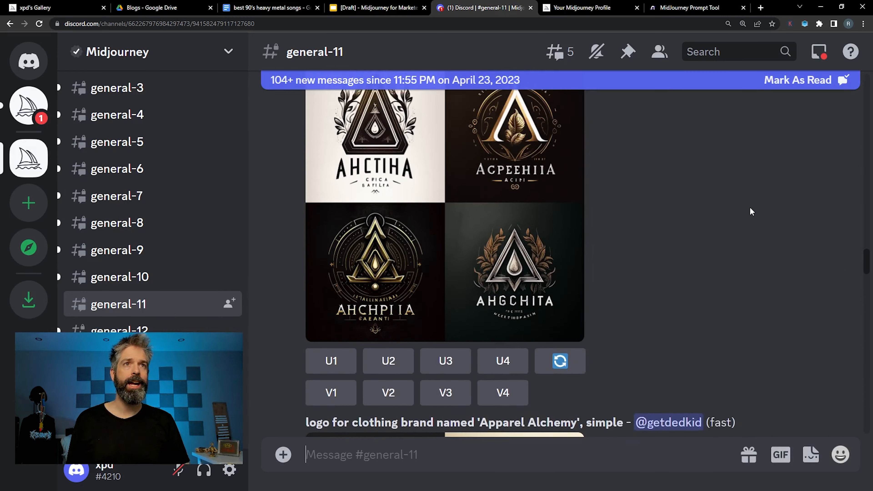
scroll(down, 3)
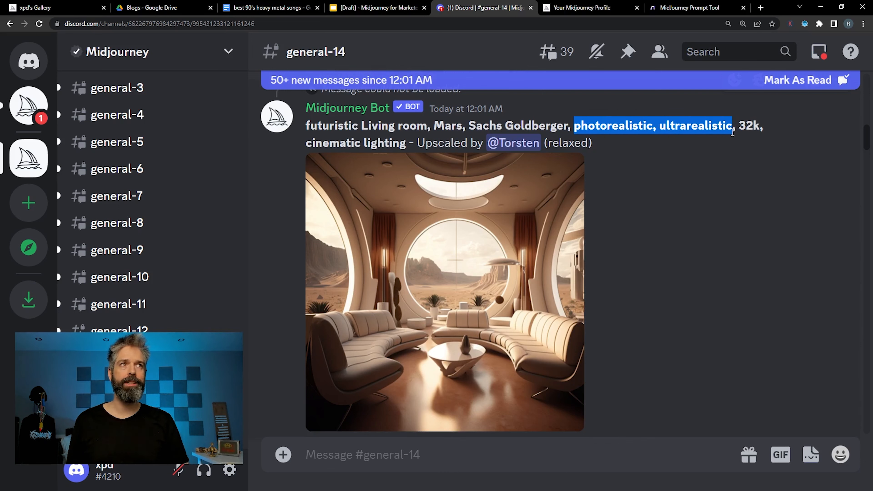
scroll(down, 3)
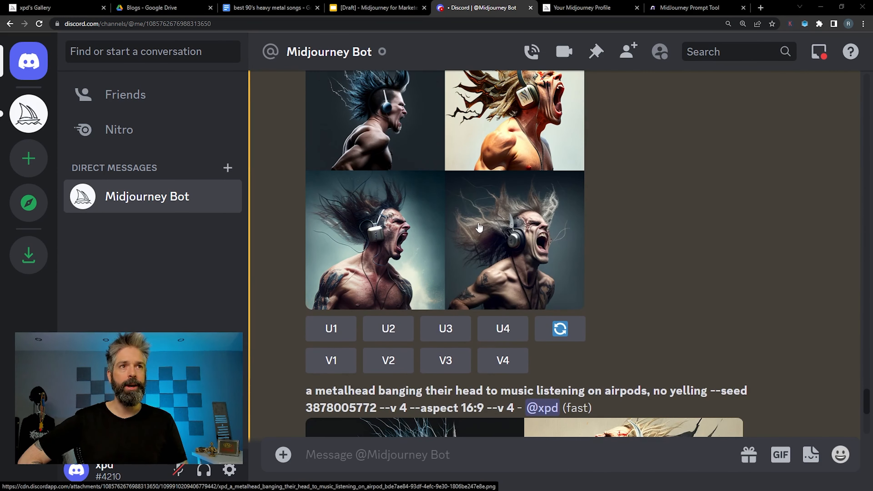
Open the lightning-and-cables metalhead variations grid full-size for inspection.
click(388, 355)
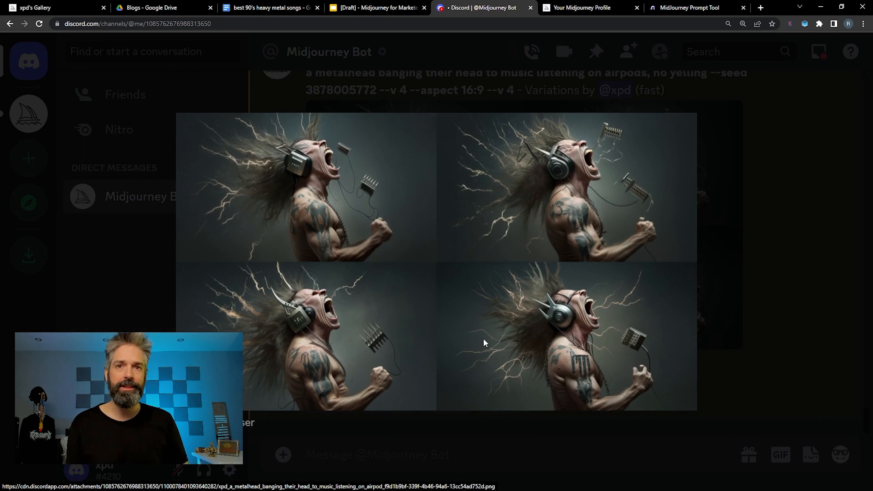
mouse_move(340, 175)
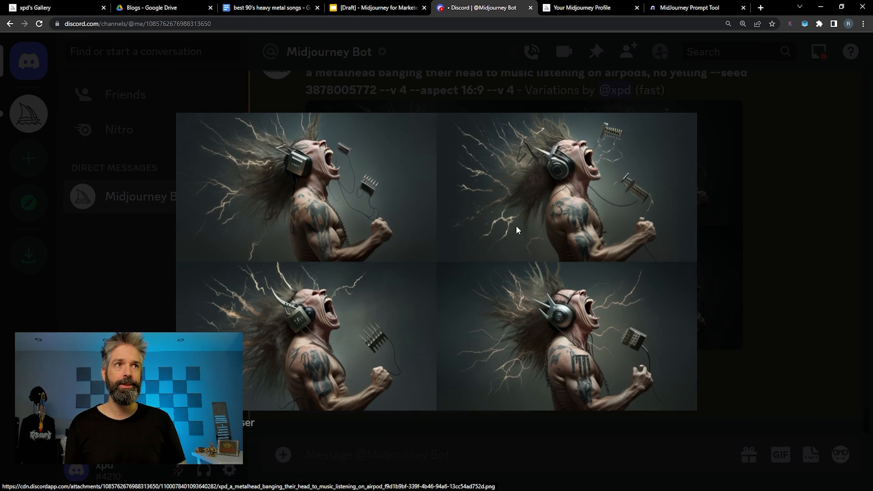
mouse_move(637, 223)
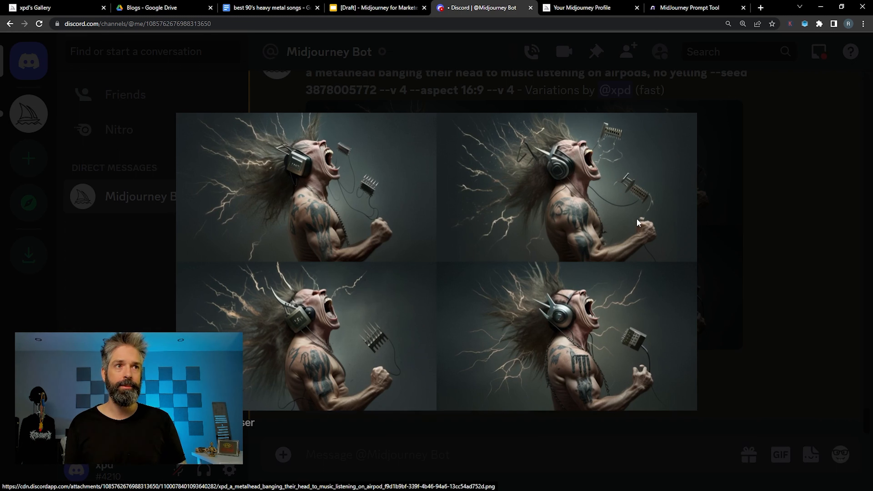
mouse_move(646, 376)
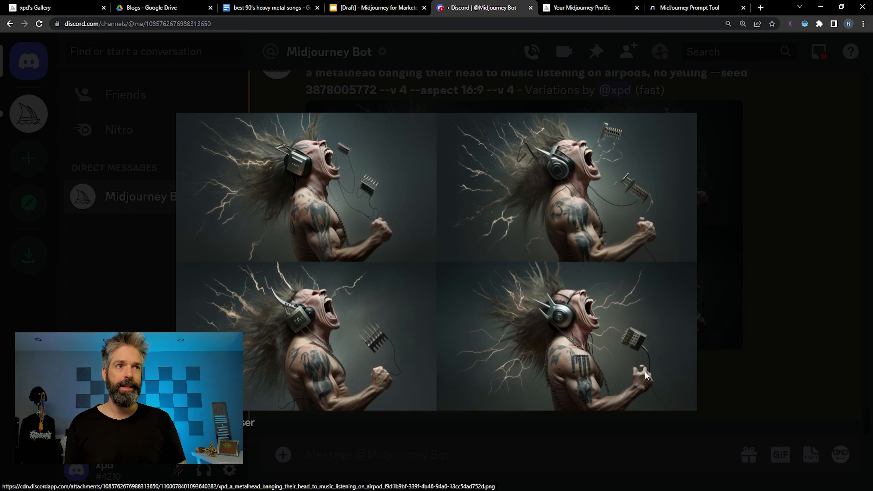
mouse_move(593, 322)
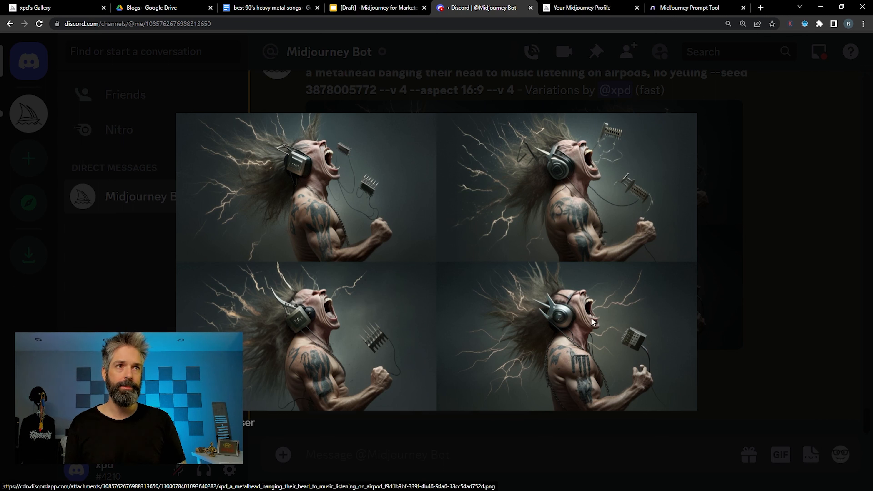
mouse_move(585, 297)
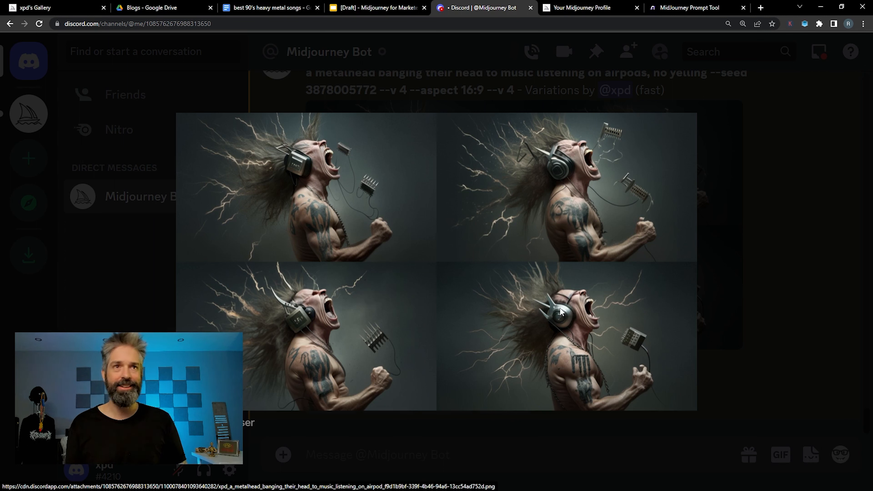
mouse_move(611, 402)
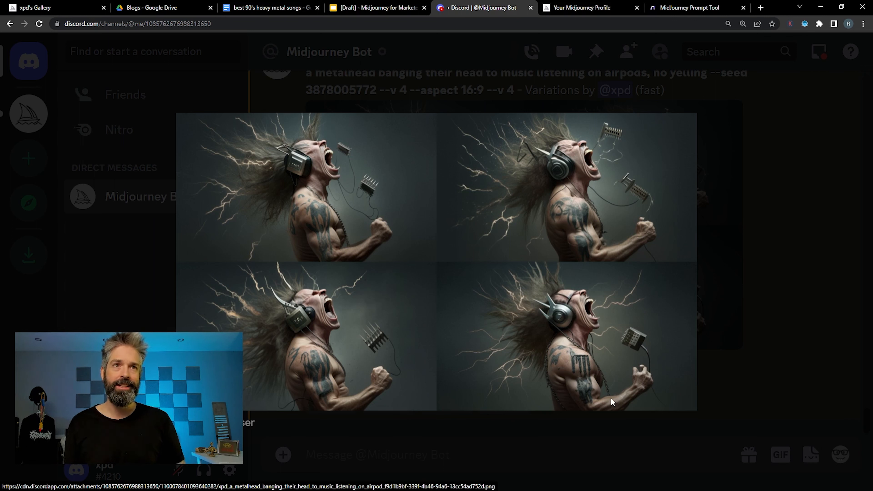
mouse_move(421, 383)
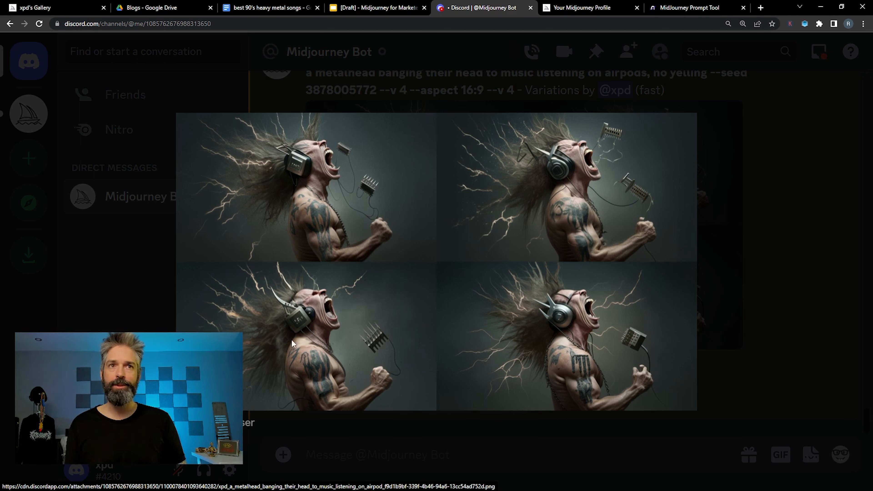
mouse_move(801, 326)
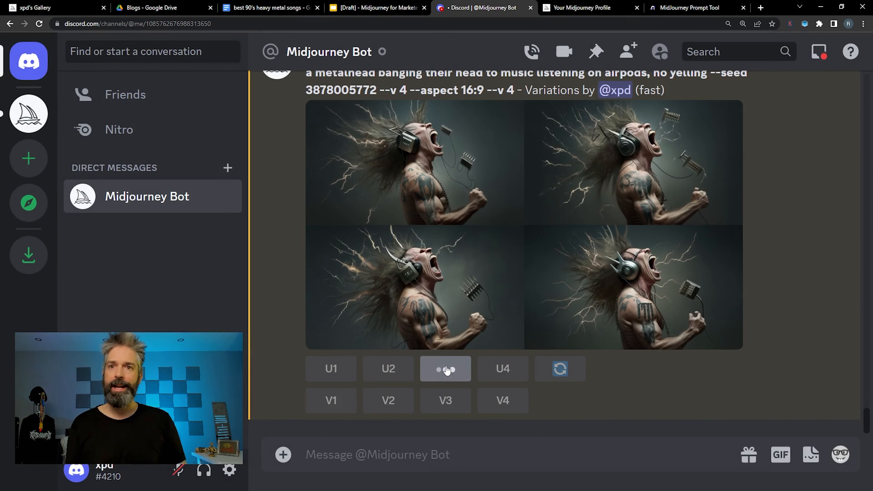
Upscale the third lightning-haired variation (U3), then request a Light Upscale Redo of it.
click(445, 369)
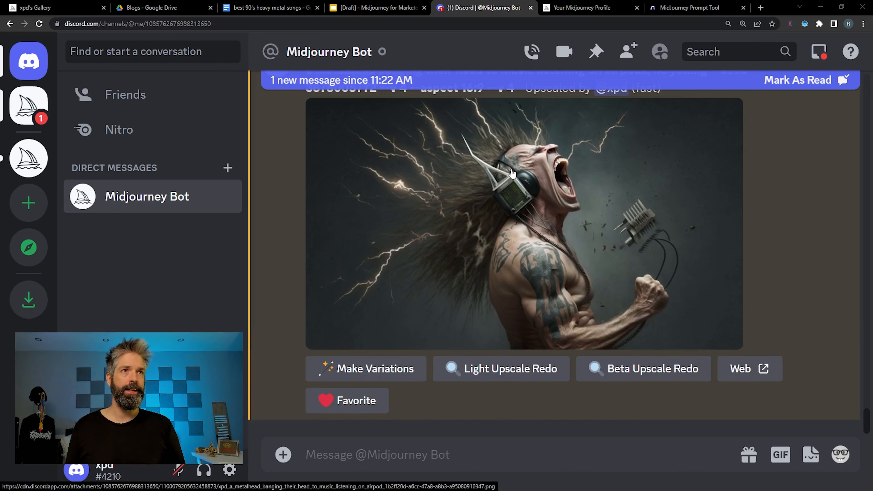
mouse_move(561, 187)
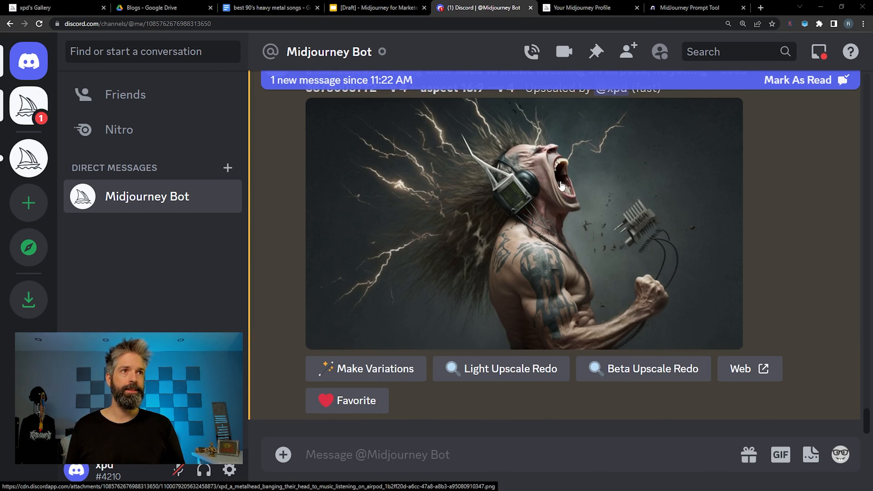
mouse_move(462, 147)
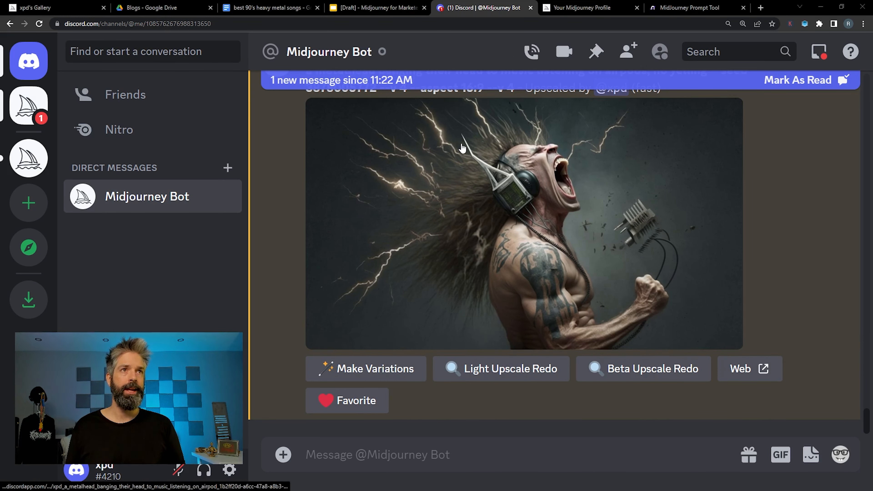
scroll(down, 3)
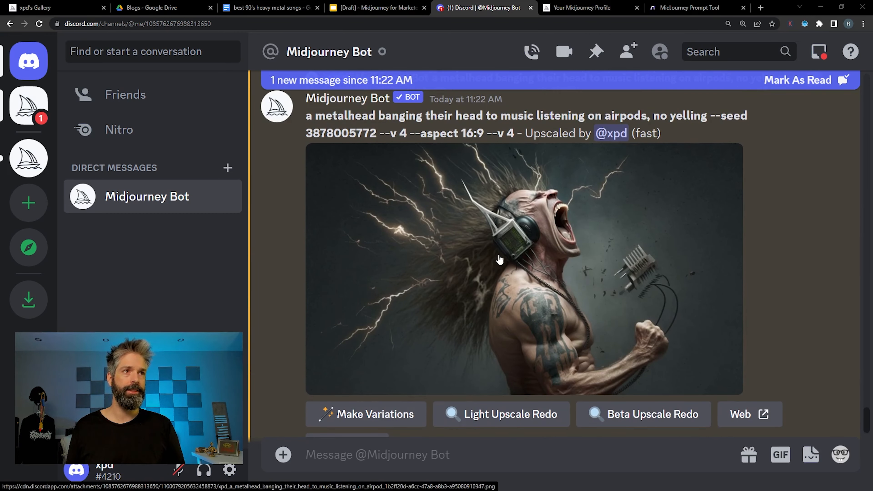
mouse_move(492, 325)
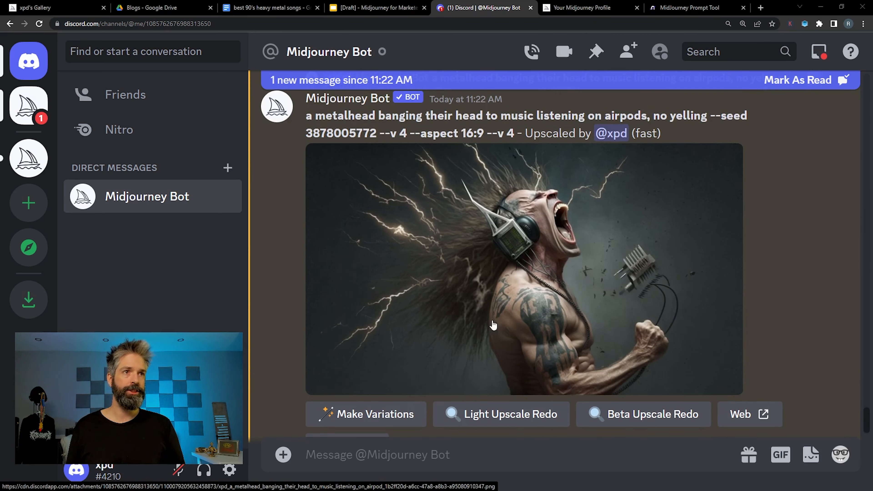
mouse_move(517, 317)
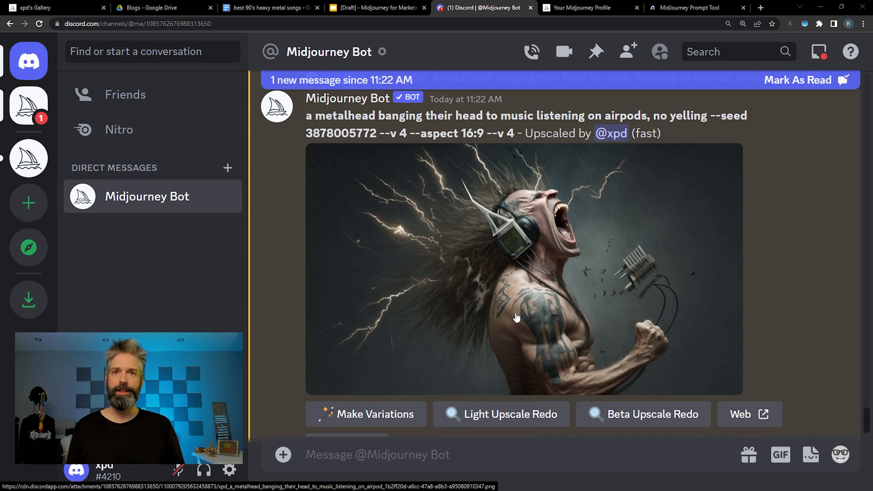
click(500, 414)
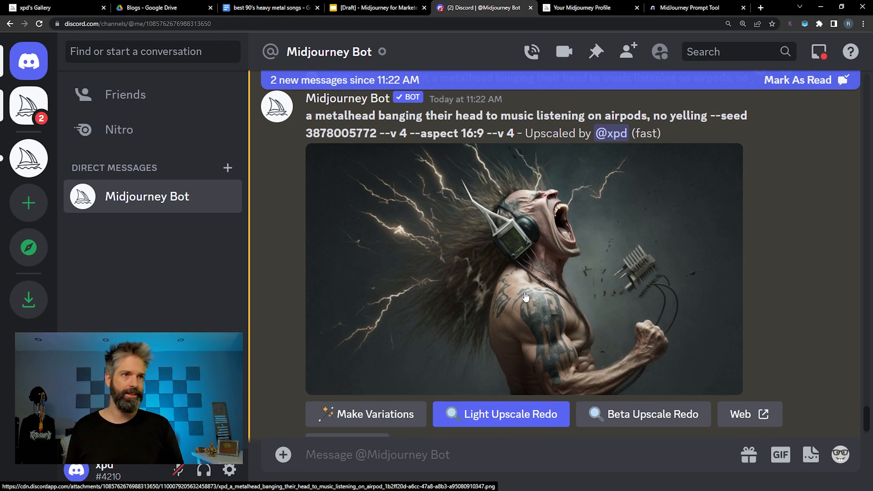
click(501, 414)
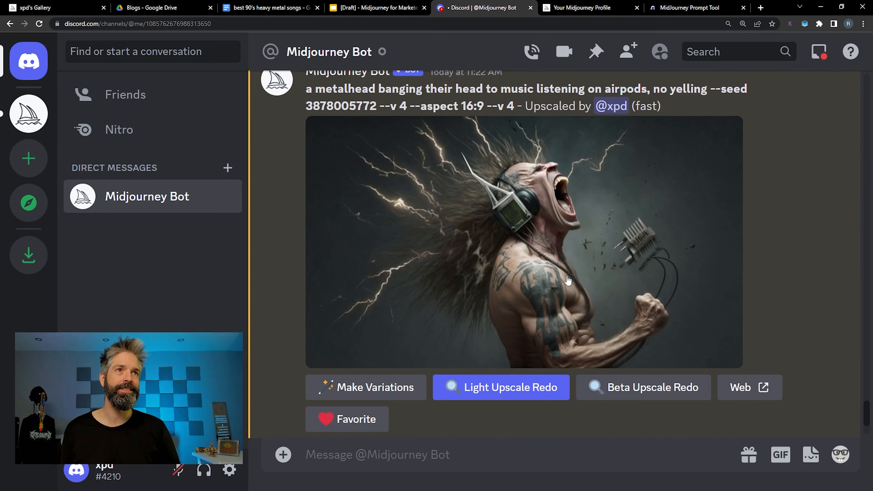
click(500, 387)
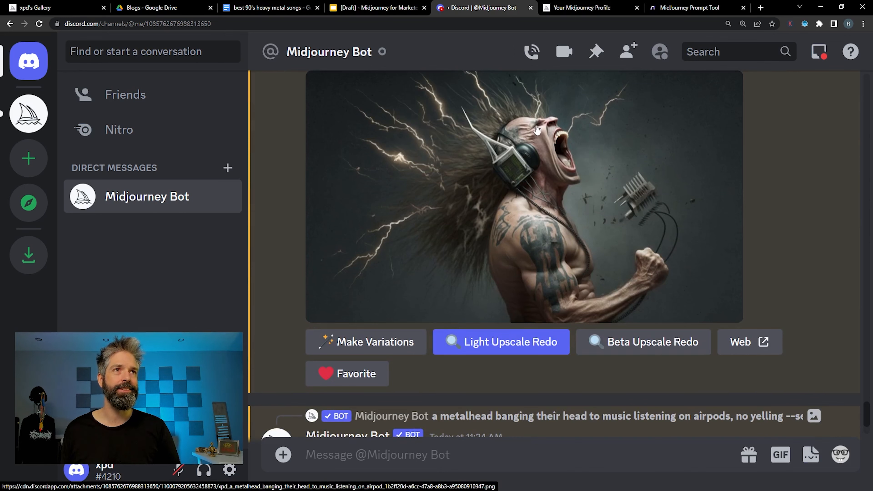
scroll(down, 3)
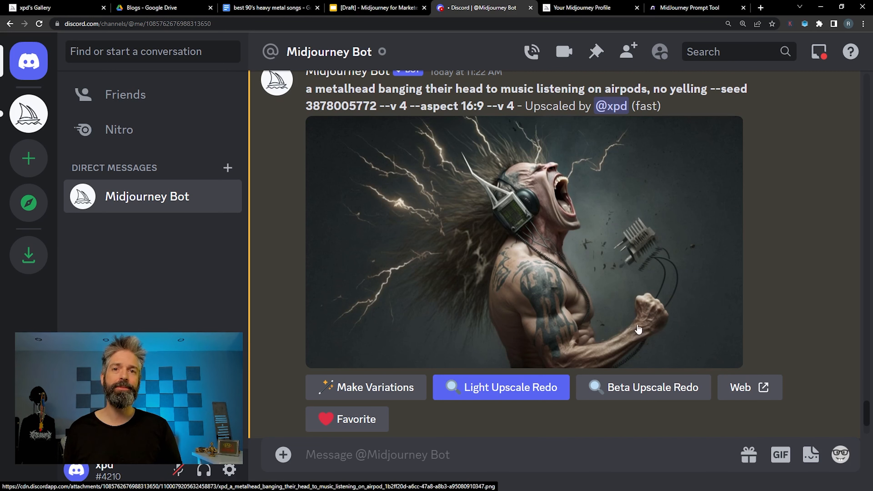
mouse_move(695, 295)
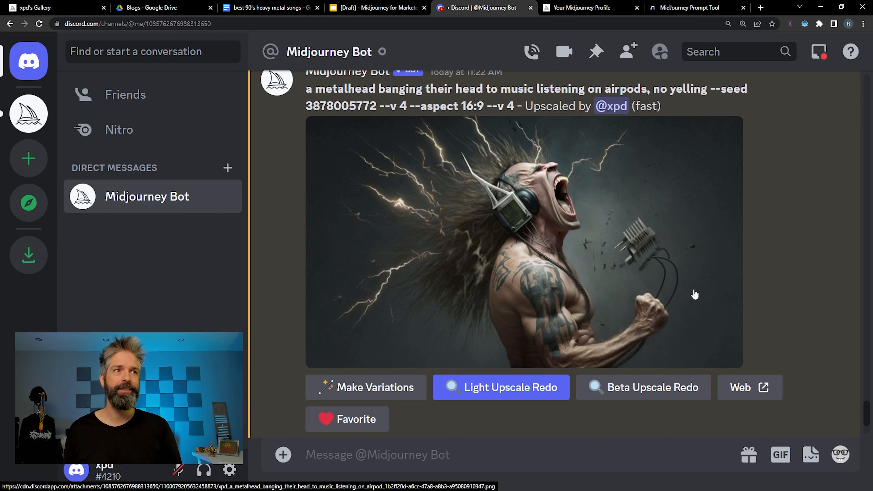
View the metalhead image's page on midjourney.com via the Web button, then return to Discord.
right_click(501, 240)
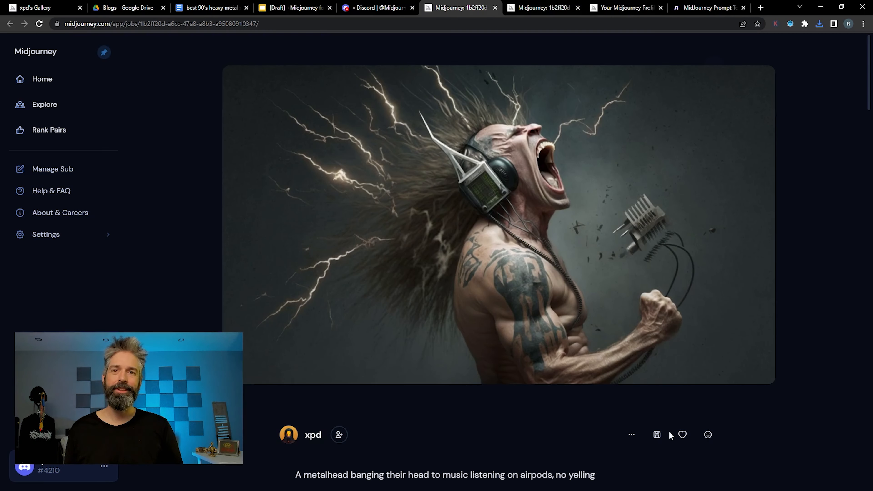
click(657, 434)
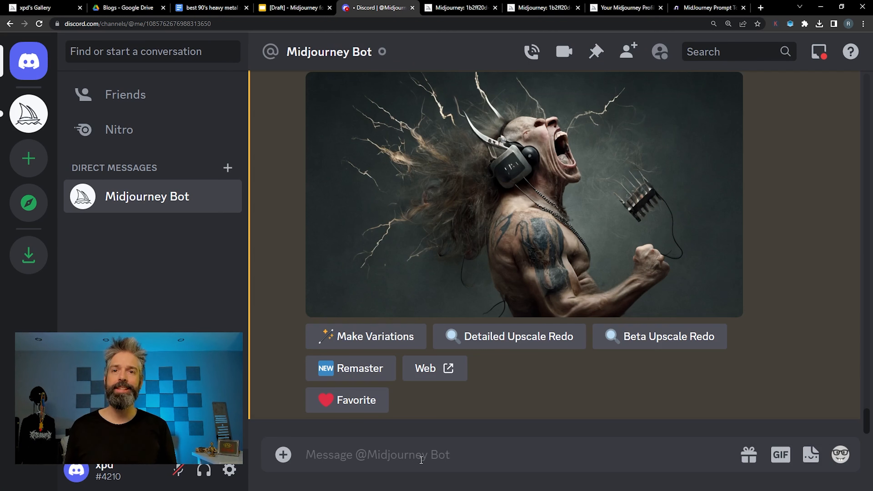
Run /info to show Basic subscription, fast mode, public visibility and 102.81/200 fast minutes left.
text(/)
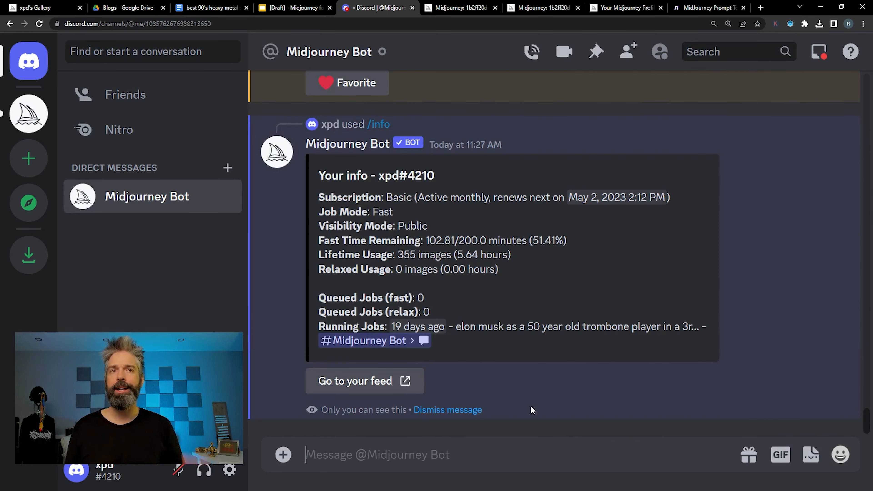
triple_click(441, 240)
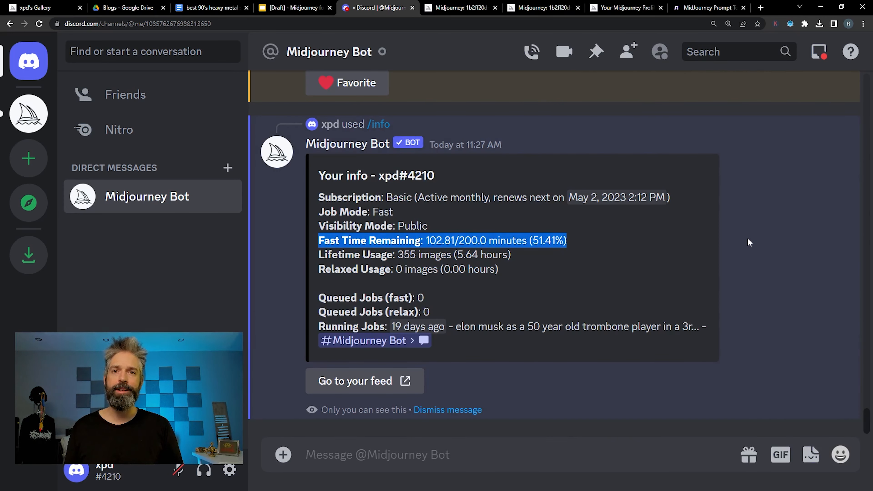
click(426, 226)
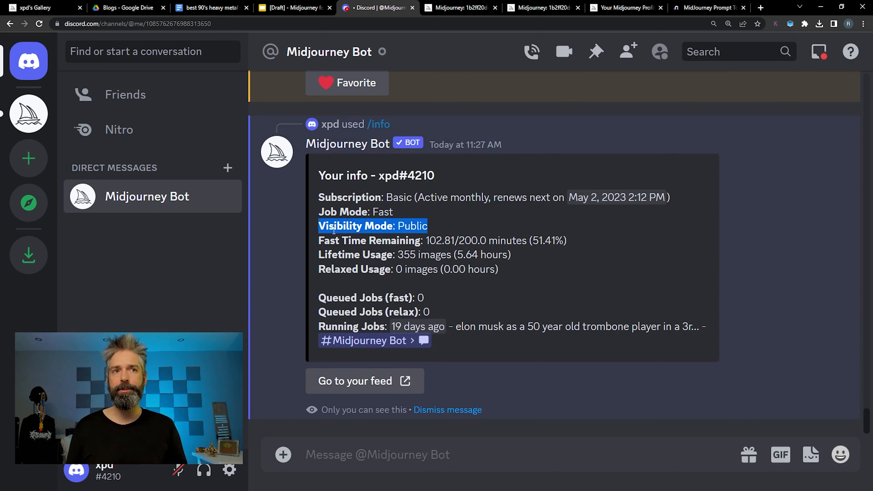
mouse_move(499, 377)
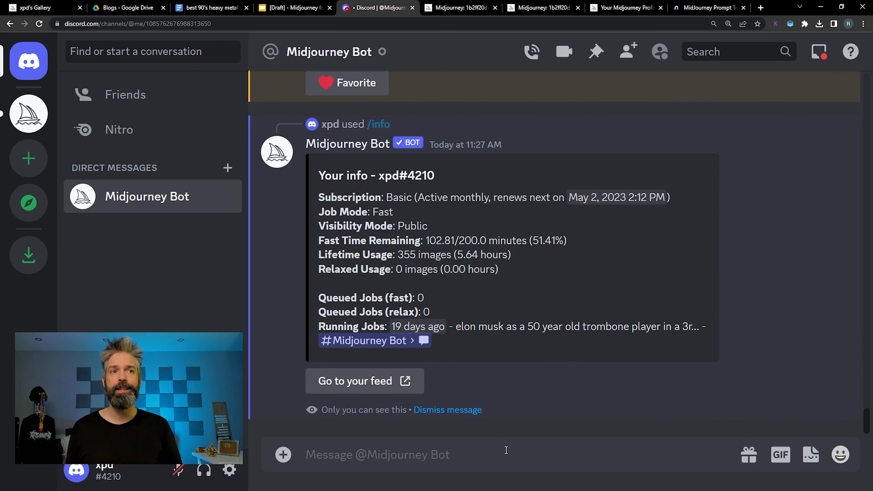
Run /settings and try Stealth mode; the bot refuses Private mode on the current plan.
text(/set)
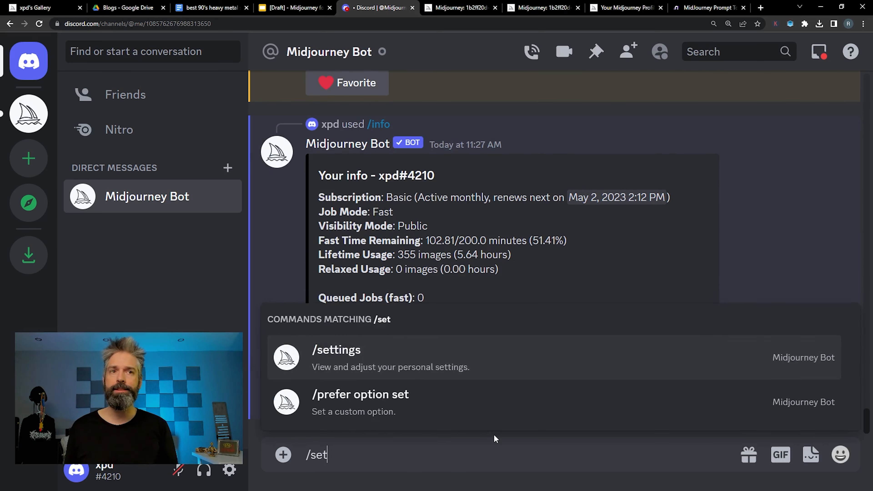
text(t)
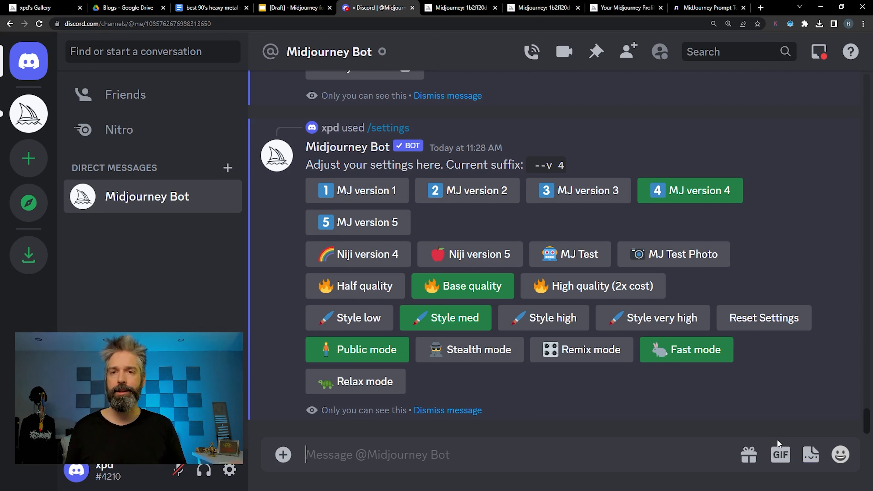
mouse_move(712, 399)
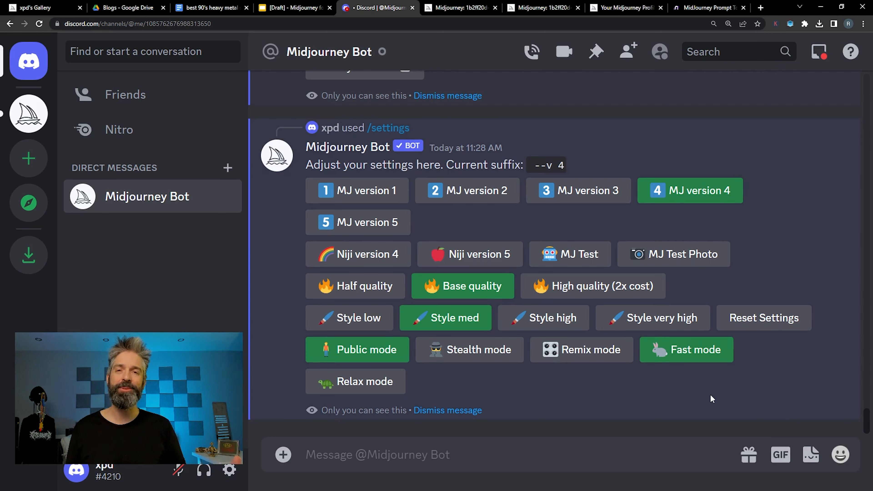
mouse_move(378, 228)
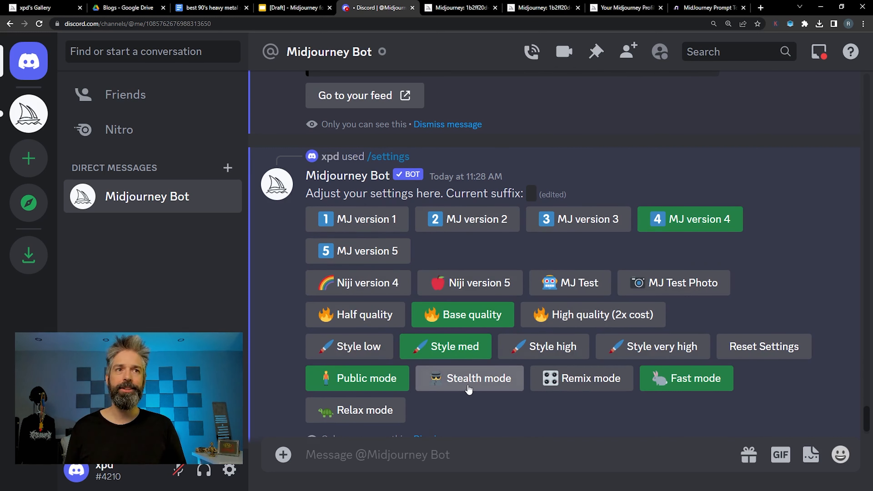
click(469, 378)
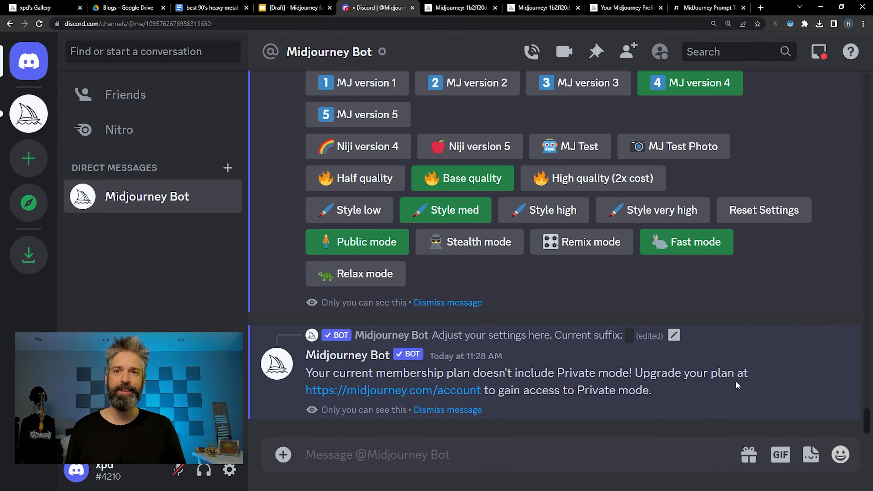
mouse_move(731, 393)
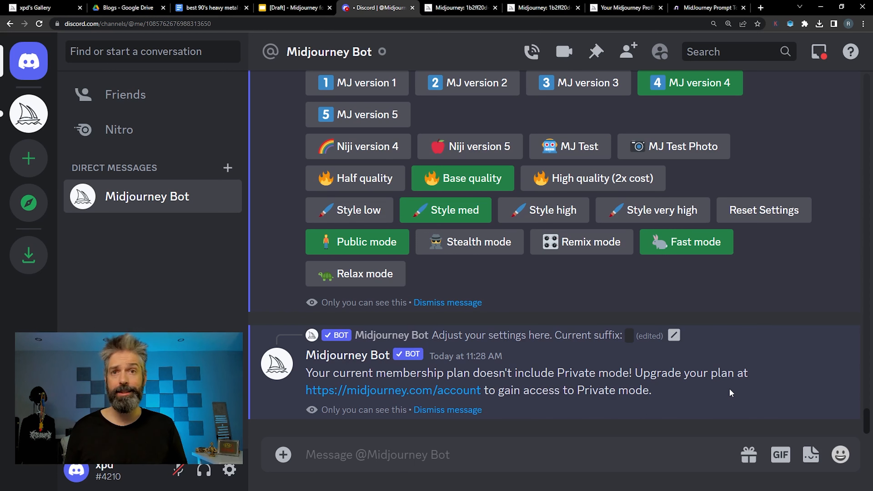